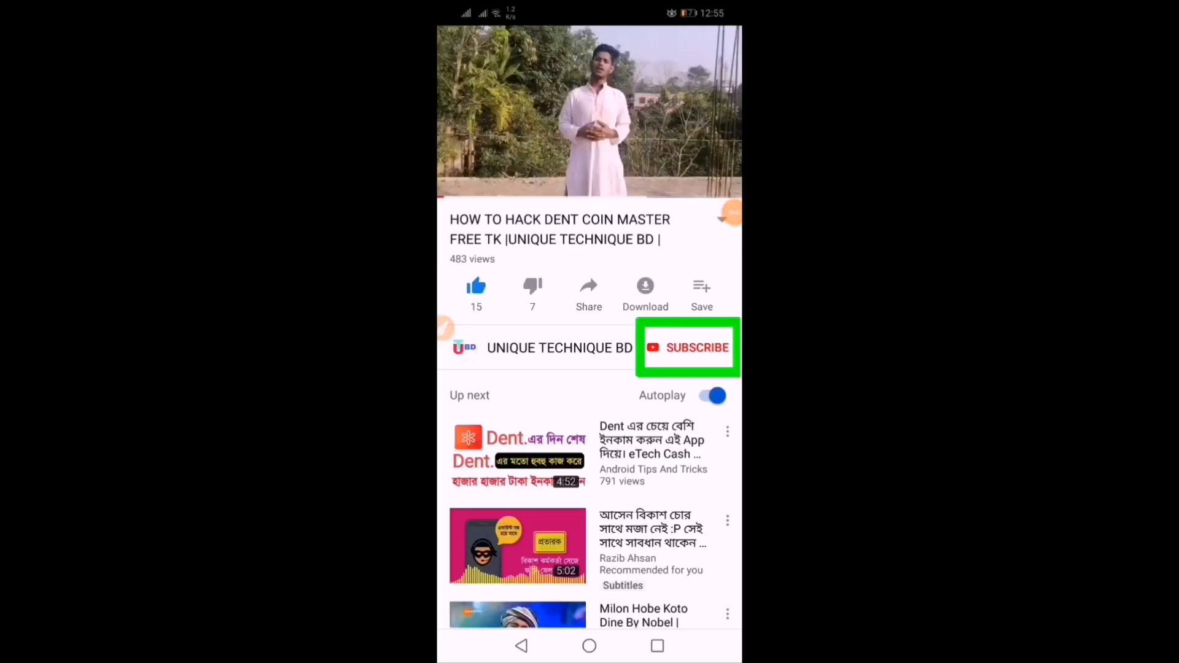
Step: Subscribe to the video's channel and enable its upload notifications via the bell icon
{"action": "left_click", "coordinate": [696, 348]}
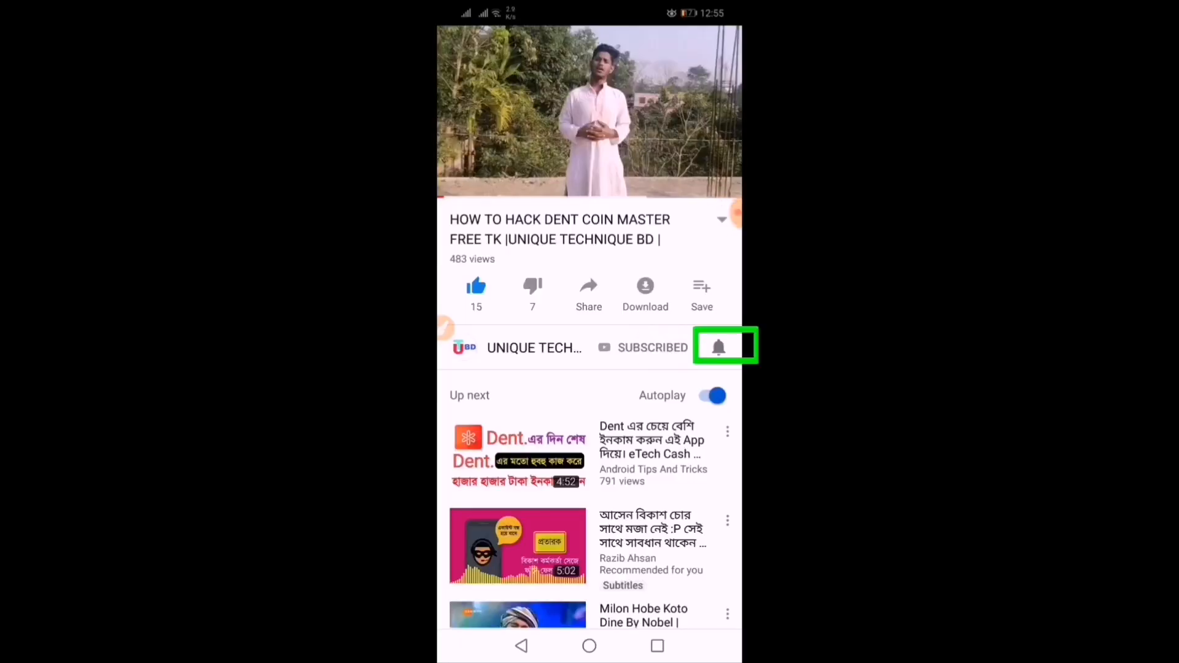
{"action": "left_click", "coordinate": [719, 346]}
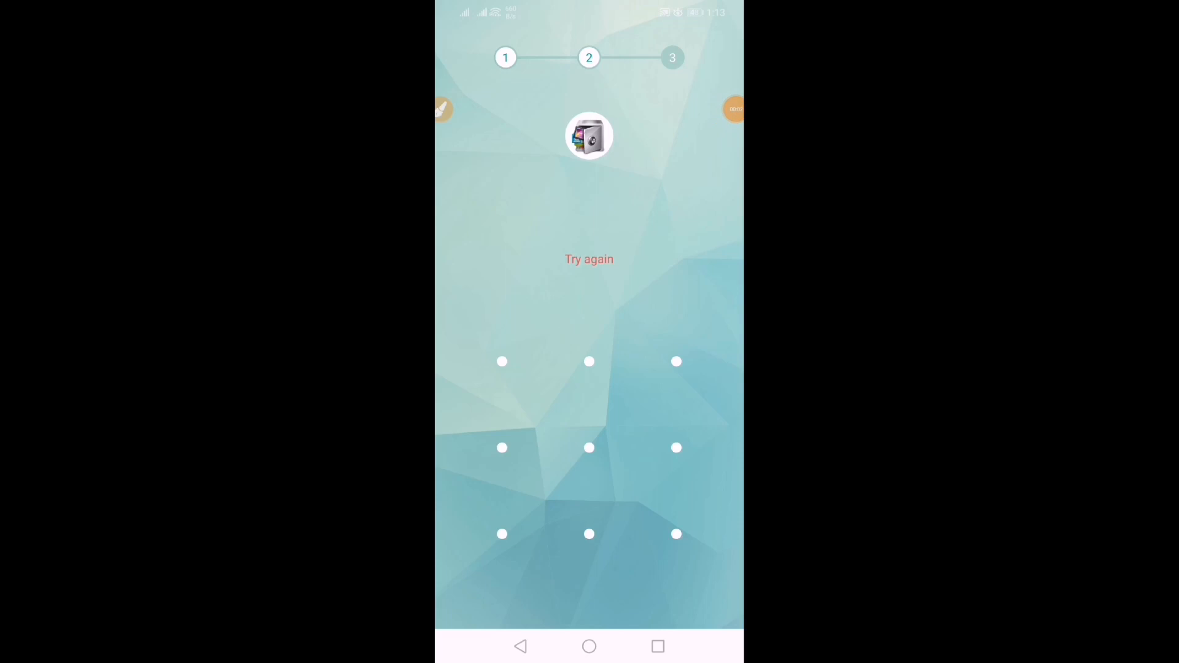
Step: Trace a pattern down the middle column, then to right-middle, bottom-left, top-right and left-middle
{"action": "left_click_drag", "start_coordinate": [588, 447], "coordinate": [588, 534]}
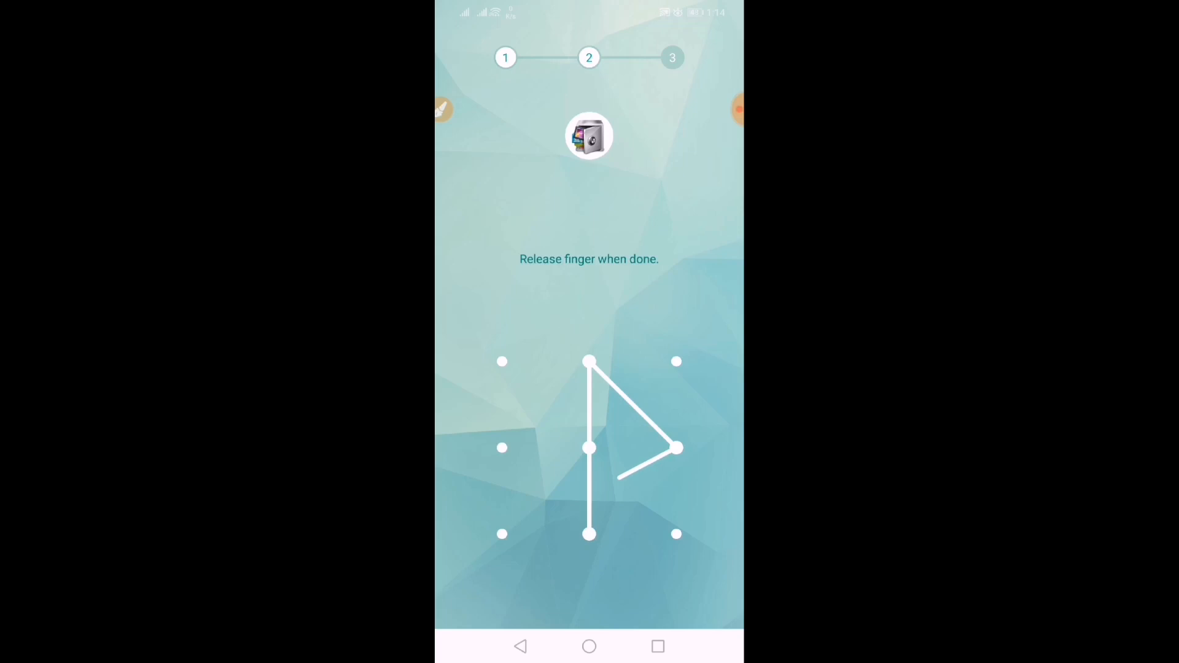
{"action": "left_click_drag", "start_coordinate": [675, 447], "coordinate": [503, 534]}
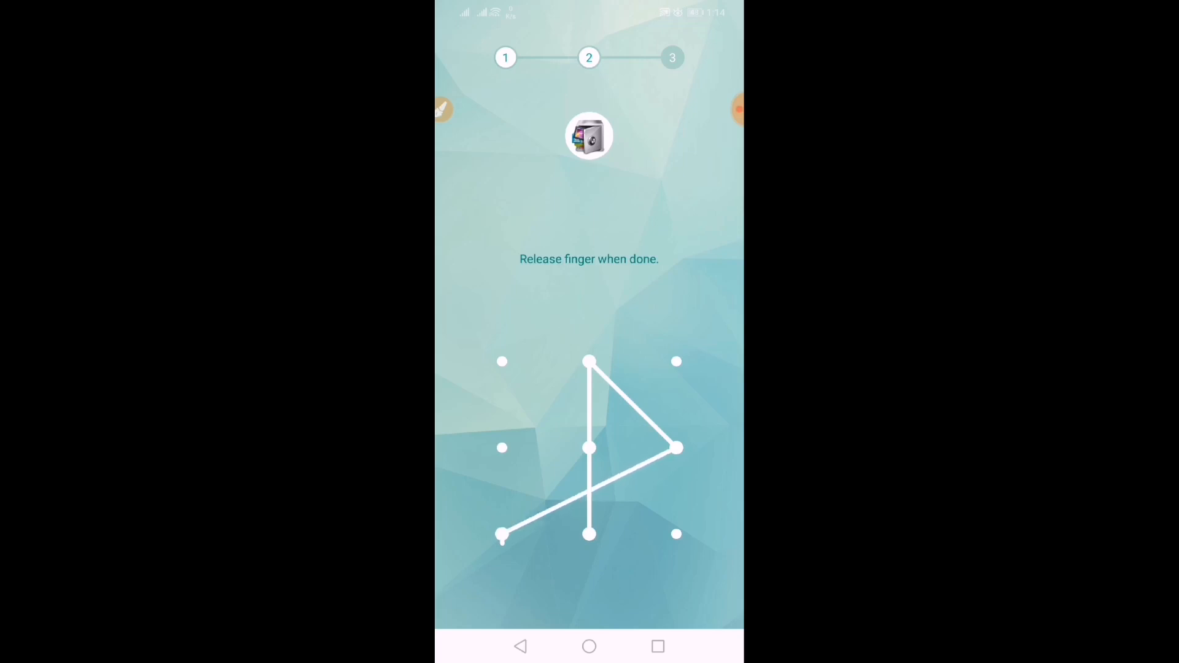
{"action": "left_click_drag", "start_coordinate": [502, 535], "coordinate": [589, 447]}
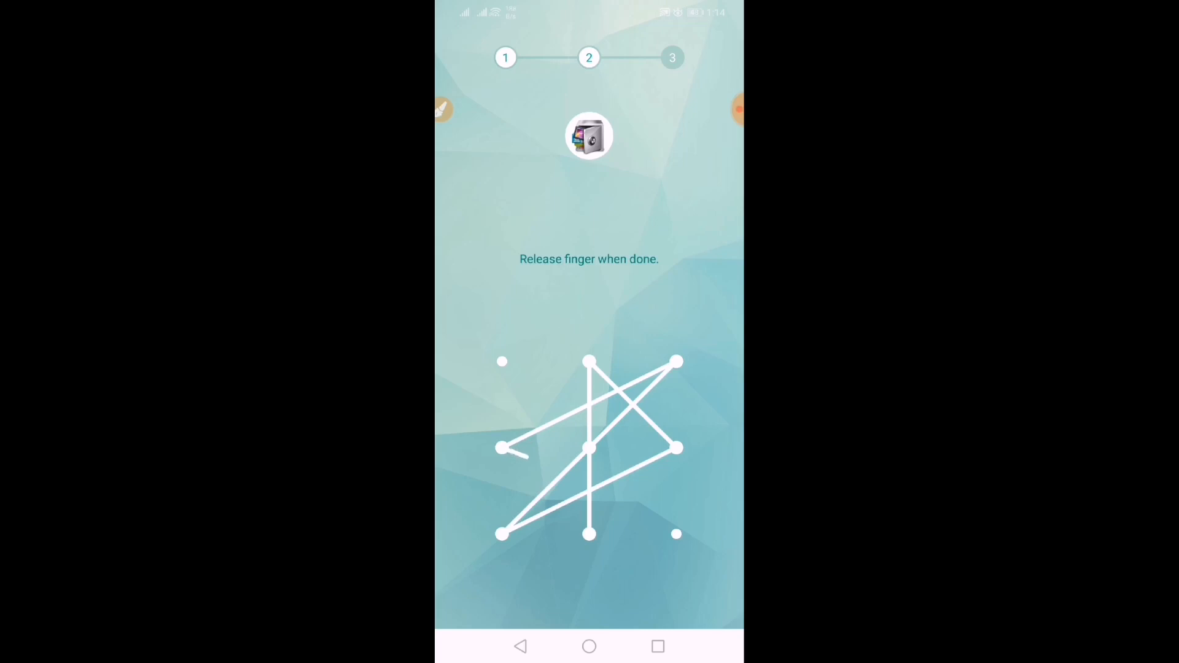
{"action": "left_click_drag", "start_coordinate": [499, 447], "coordinate": [676, 534]}
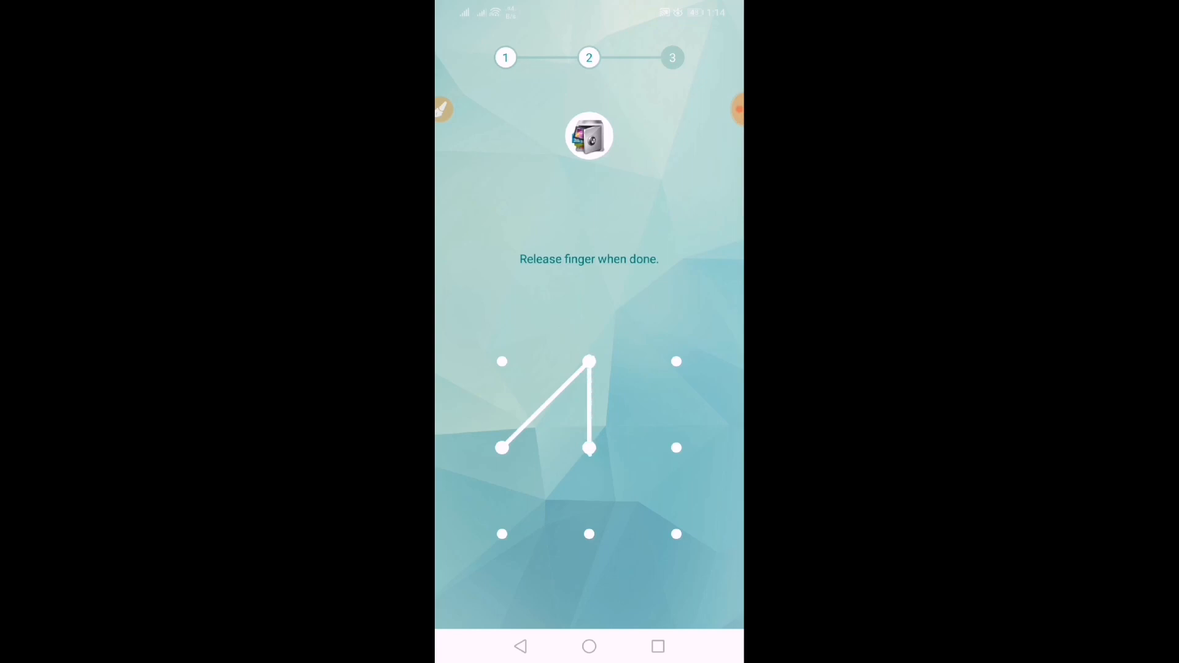
Step: Trace an N-like zigzag down the left column, across to right-middle and through the top-right dot
{"action": "left_click_drag", "start_coordinate": [588, 447], "coordinate": [501, 534]}
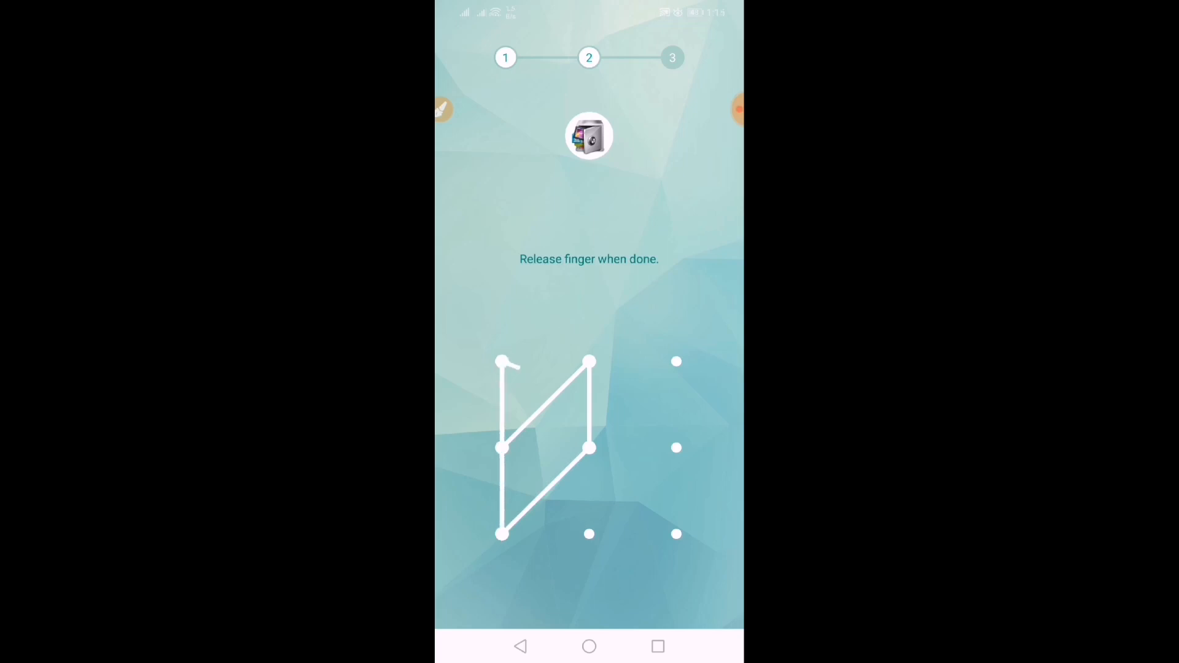
{"action": "left_click_drag", "start_coordinate": [502, 361], "coordinate": [675, 447]}
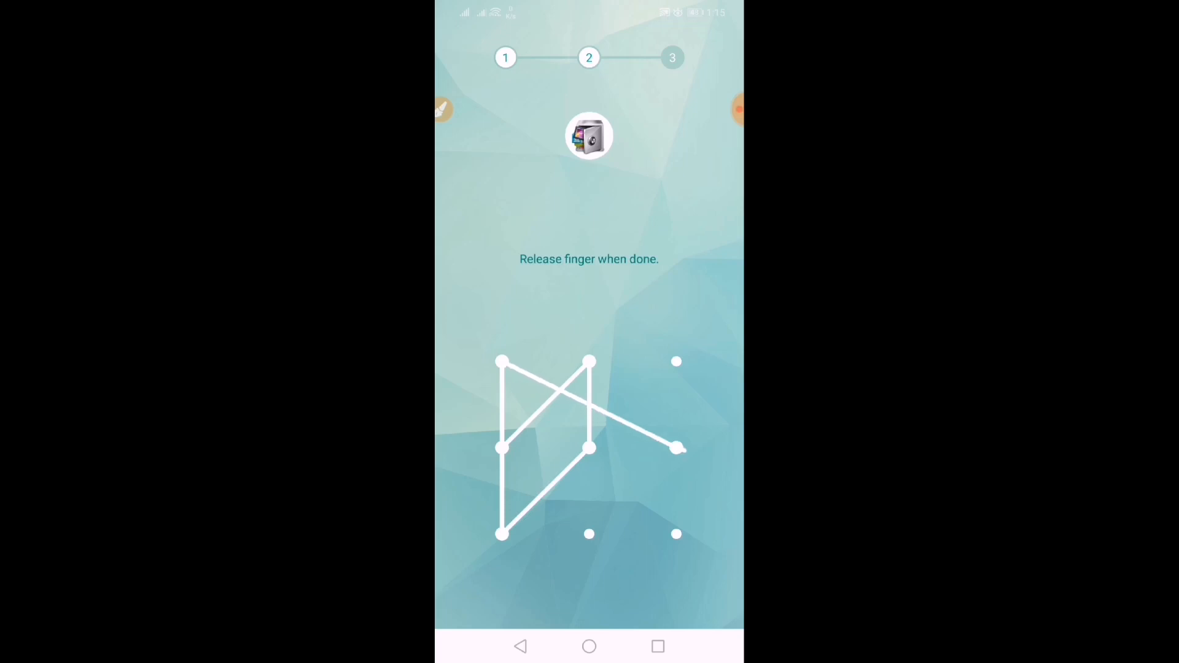
{"action": "left_click_drag", "start_coordinate": [675, 447], "coordinate": [675, 361]}
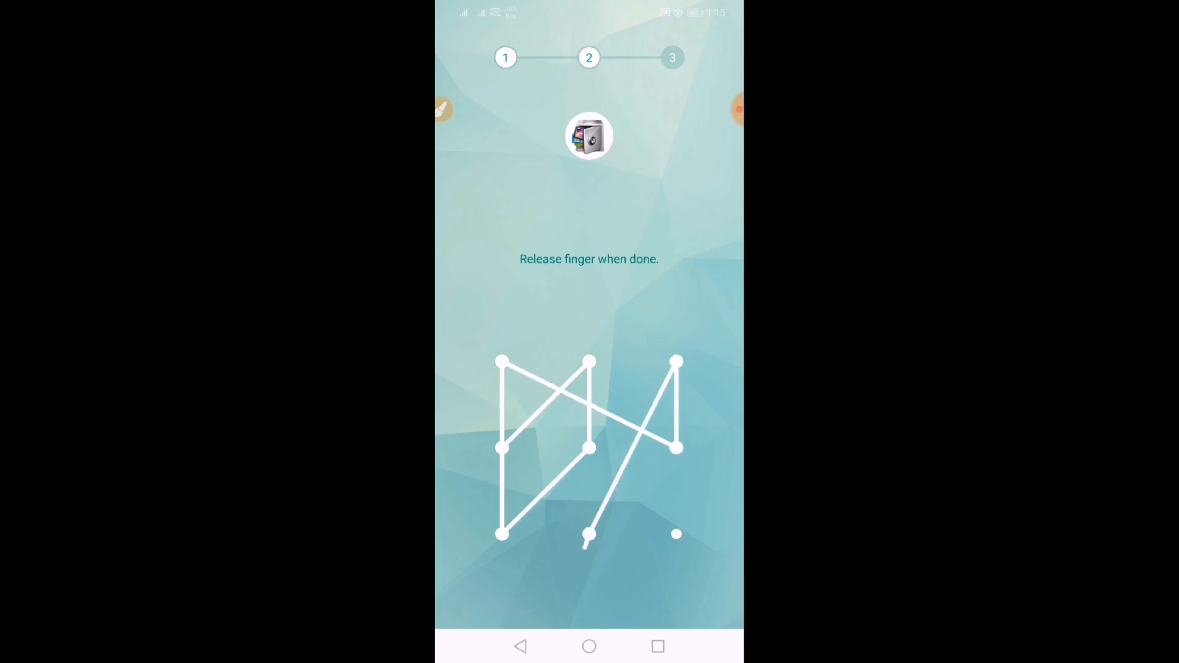
{"action": "left_click_drag", "start_coordinate": [588, 536], "coordinate": [675, 535]}
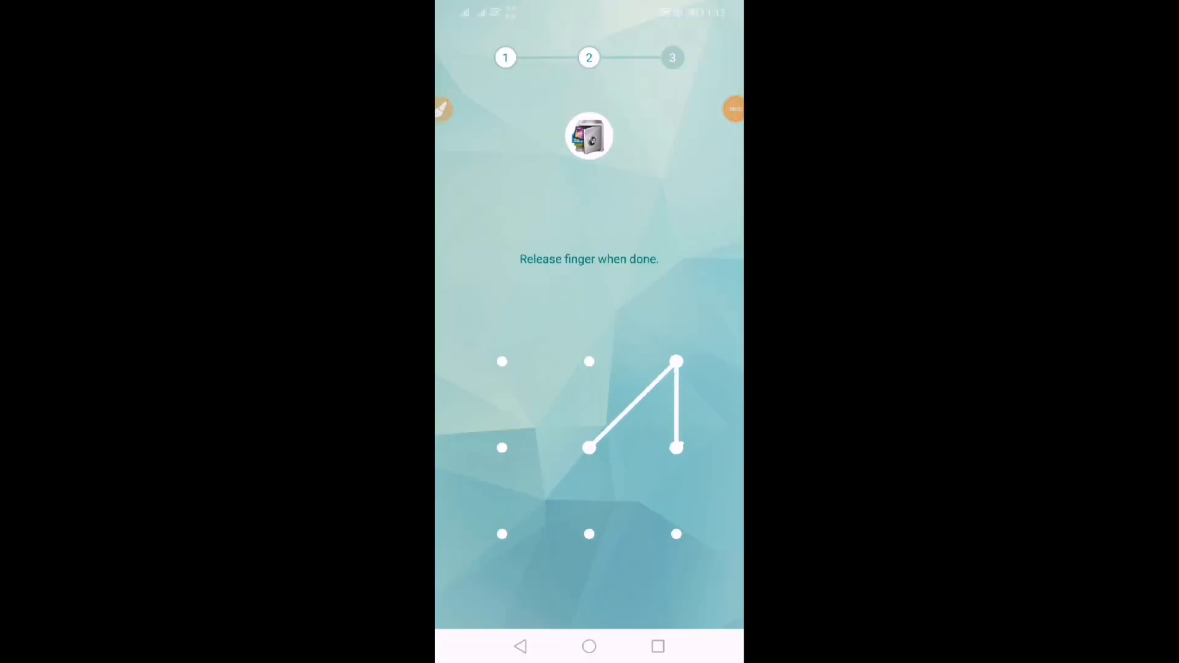
Step: Trace overlapping triangles: leftward along the middle row, up through top-middle and down from the centre dot
{"action": "left_click_drag", "start_coordinate": [588, 447], "coordinate": [503, 447]}
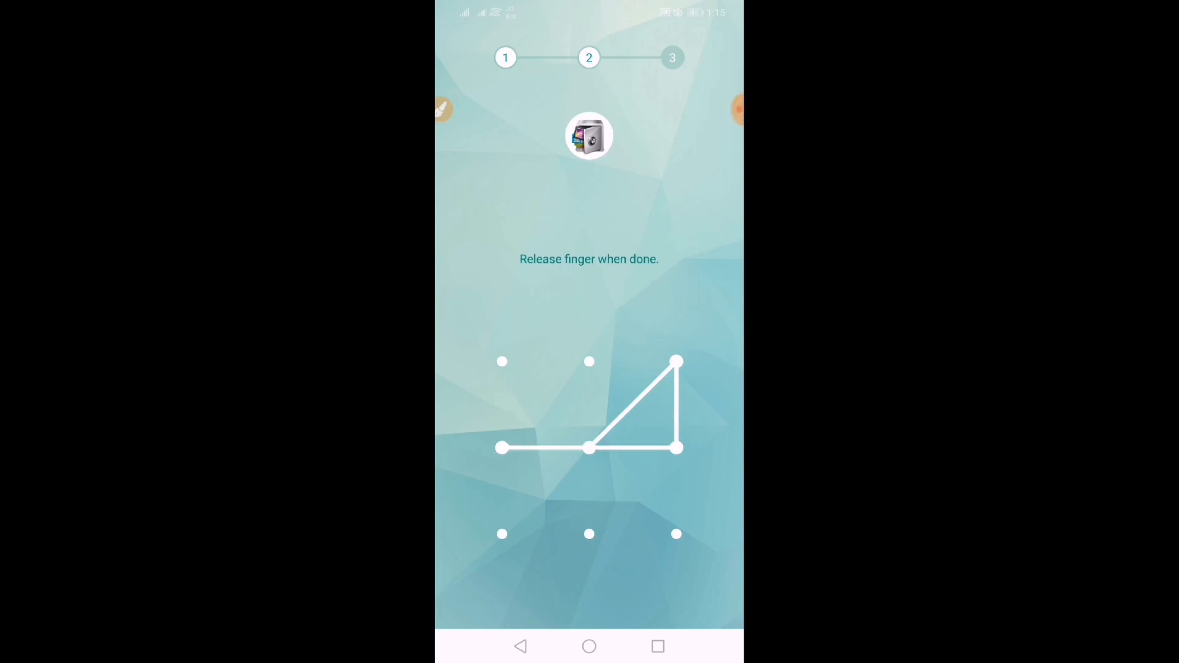
{"action": "left_click_drag", "start_coordinate": [501, 447], "coordinate": [588, 362]}
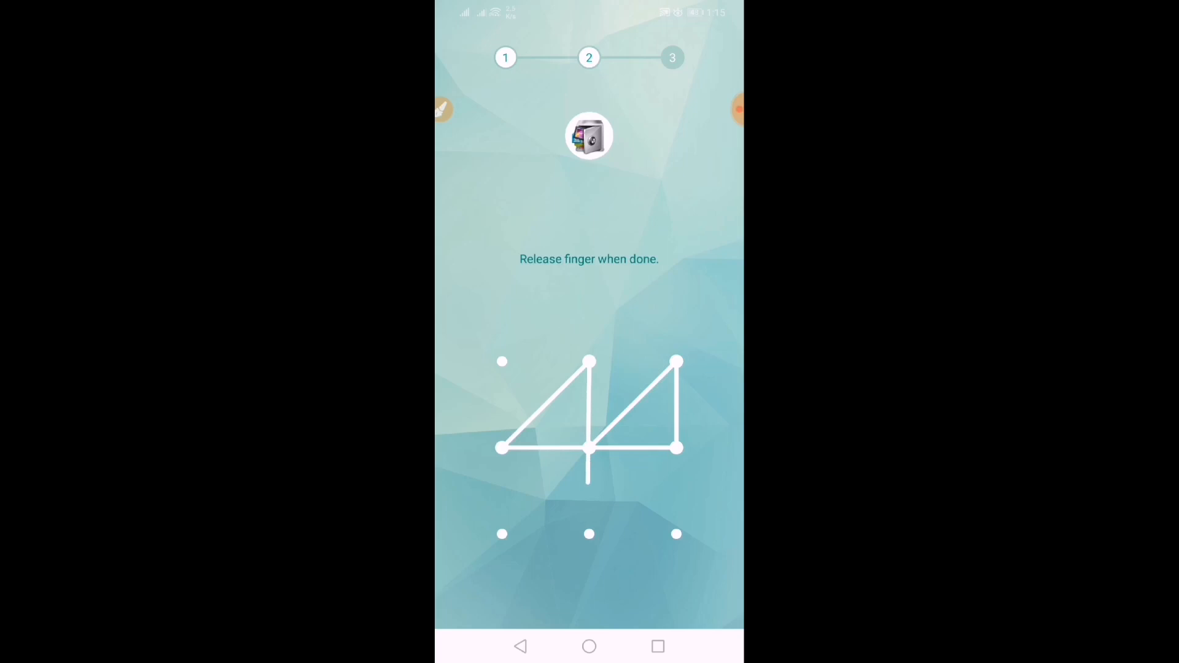
{"action": "left_click_drag", "start_coordinate": [588, 450], "coordinate": [588, 534]}
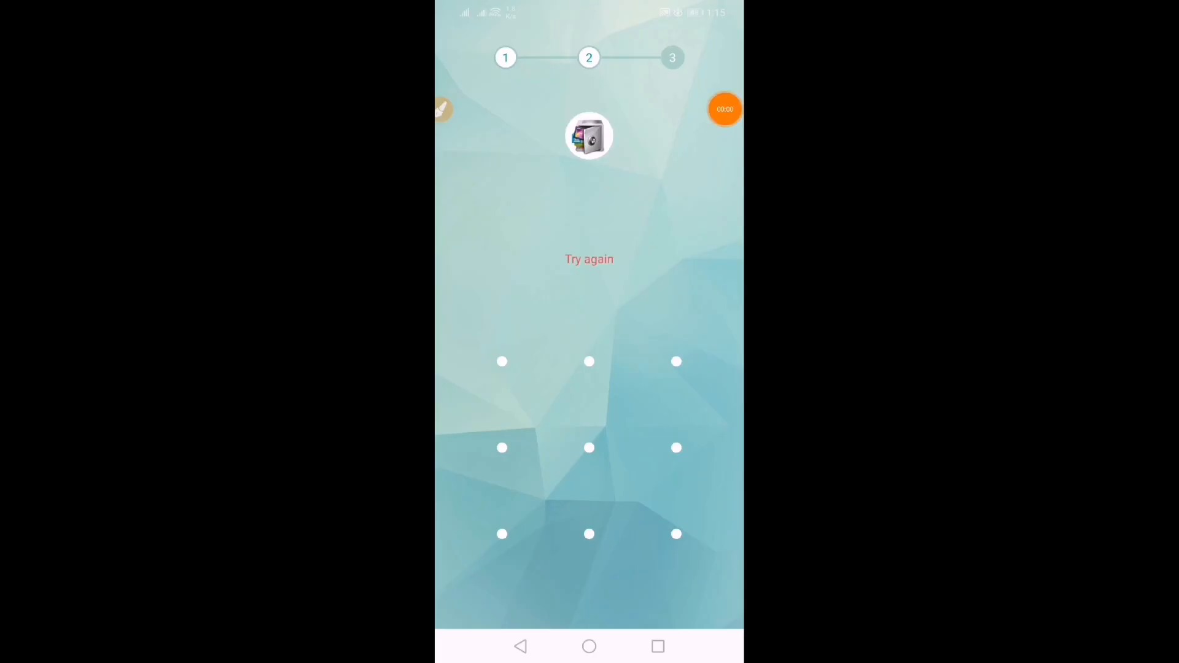
Step: Trace a crossed box across the middle row, diagonally through the lower dots and down to bottom-right
{"action": "left_click_drag", "start_coordinate": [502, 535], "coordinate": [588, 447]}
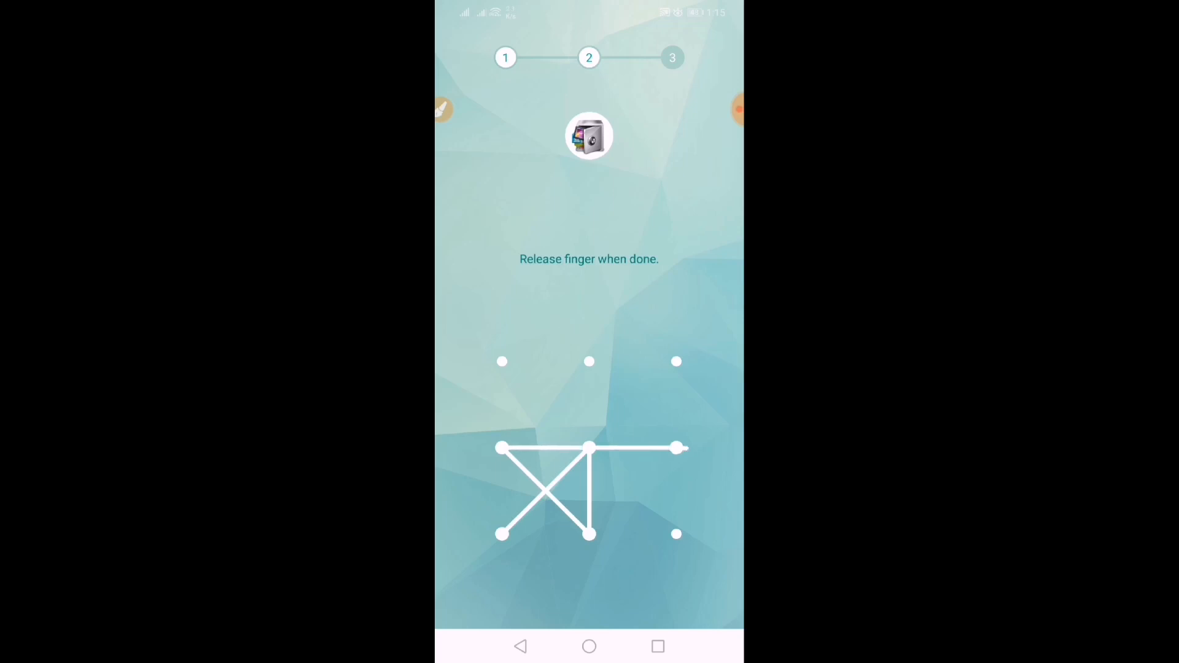
{"action": "left_click_drag", "start_coordinate": [675, 448], "coordinate": [676, 534]}
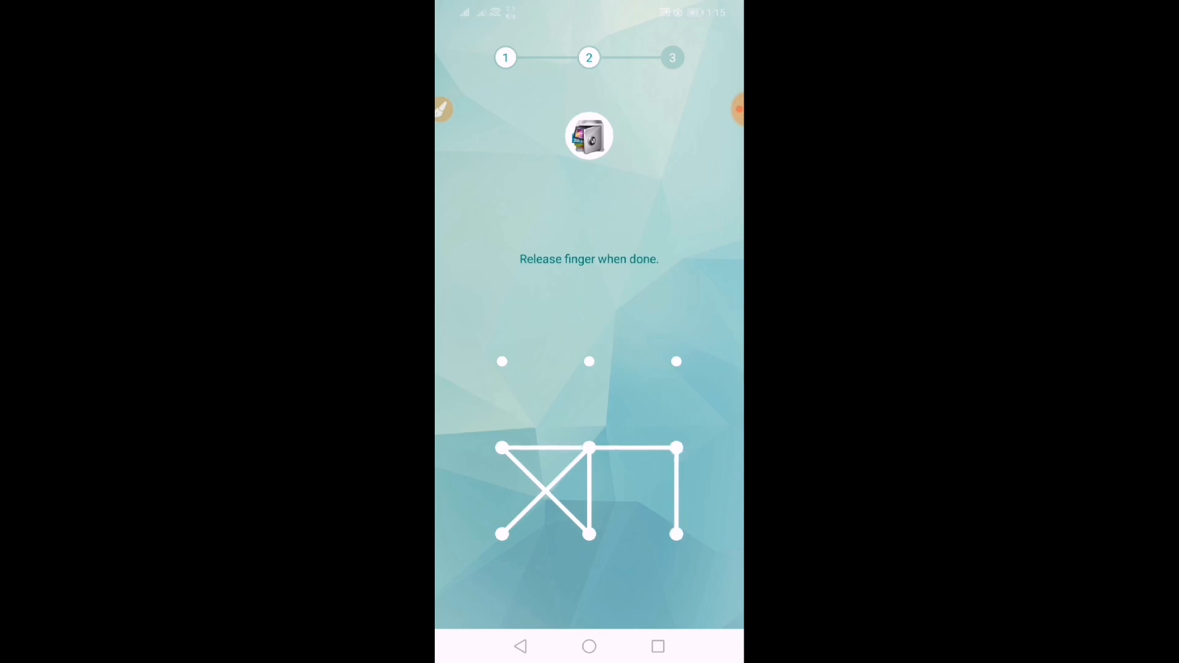
{"action": "left_click_drag", "start_coordinate": [674, 448], "coordinate": [675, 361]}
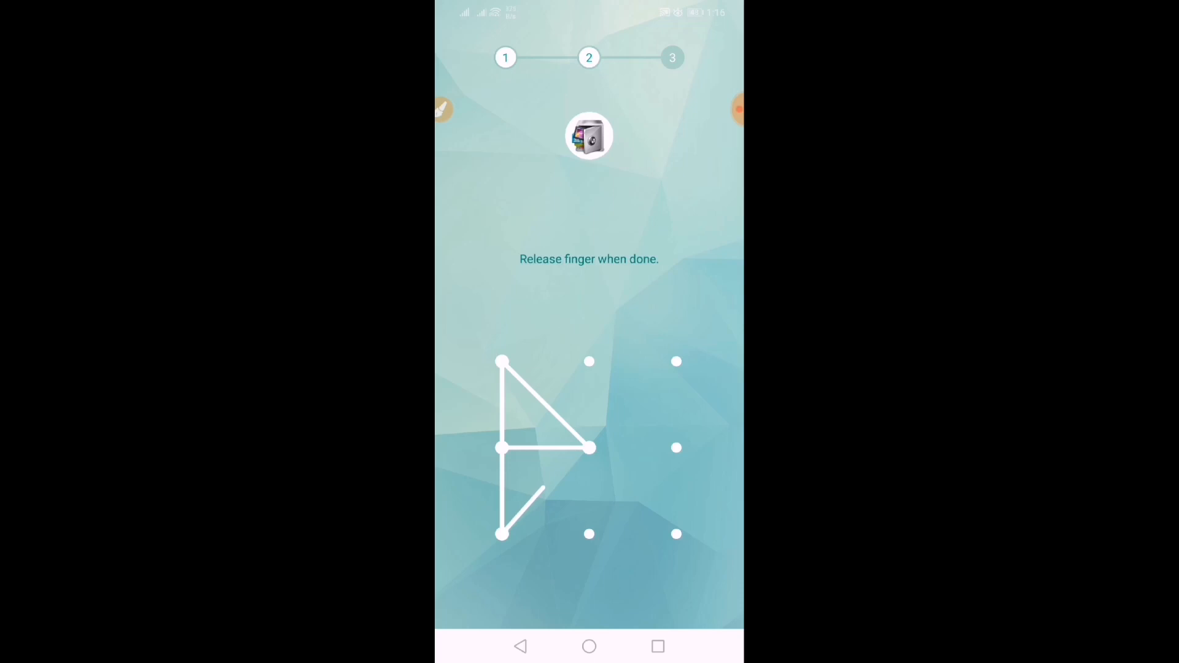
Step: Trace a left-column triangle from the bottom-left dot whose last stroke reaches the right-middle dot
{"action": "left_click_drag", "start_coordinate": [503, 534], "coordinate": [571, 481]}
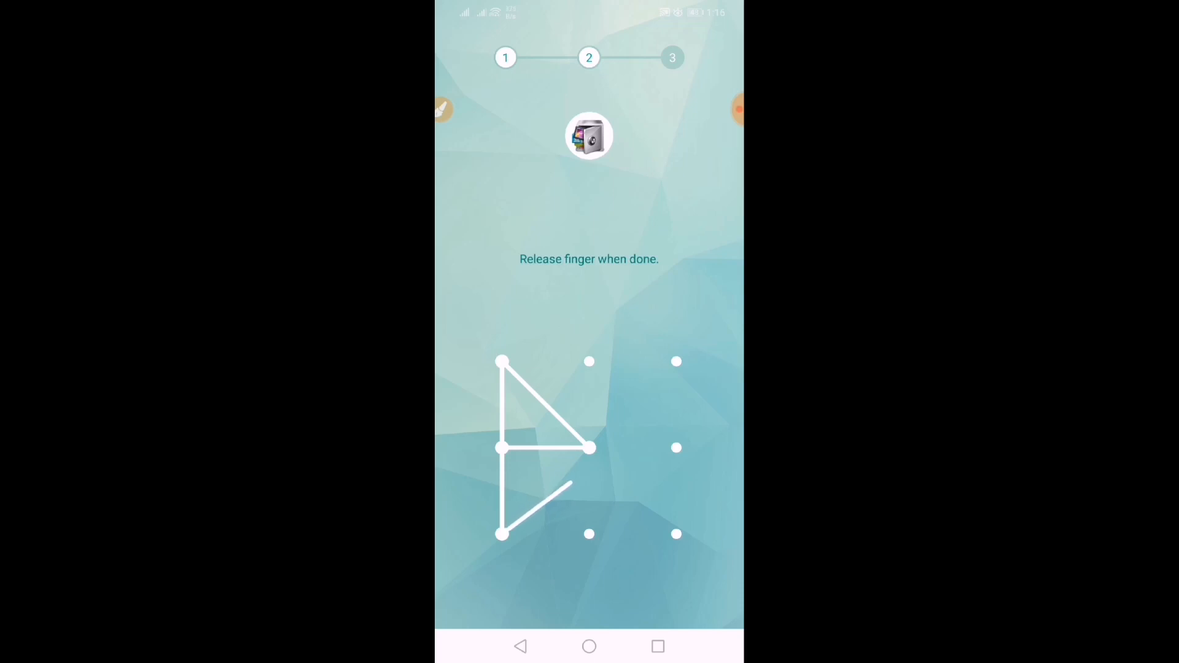
{"action": "left_click_drag", "start_coordinate": [502, 534], "coordinate": [675, 447]}
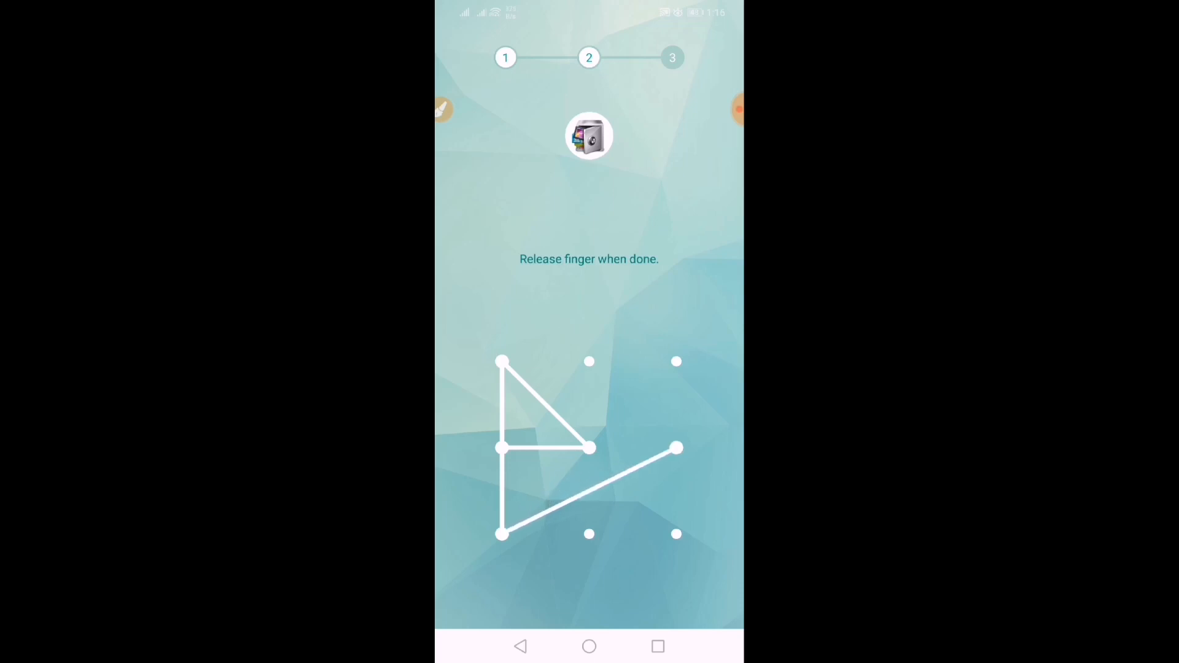
{"action": "left_click_drag", "start_coordinate": [676, 448], "coordinate": [675, 361]}
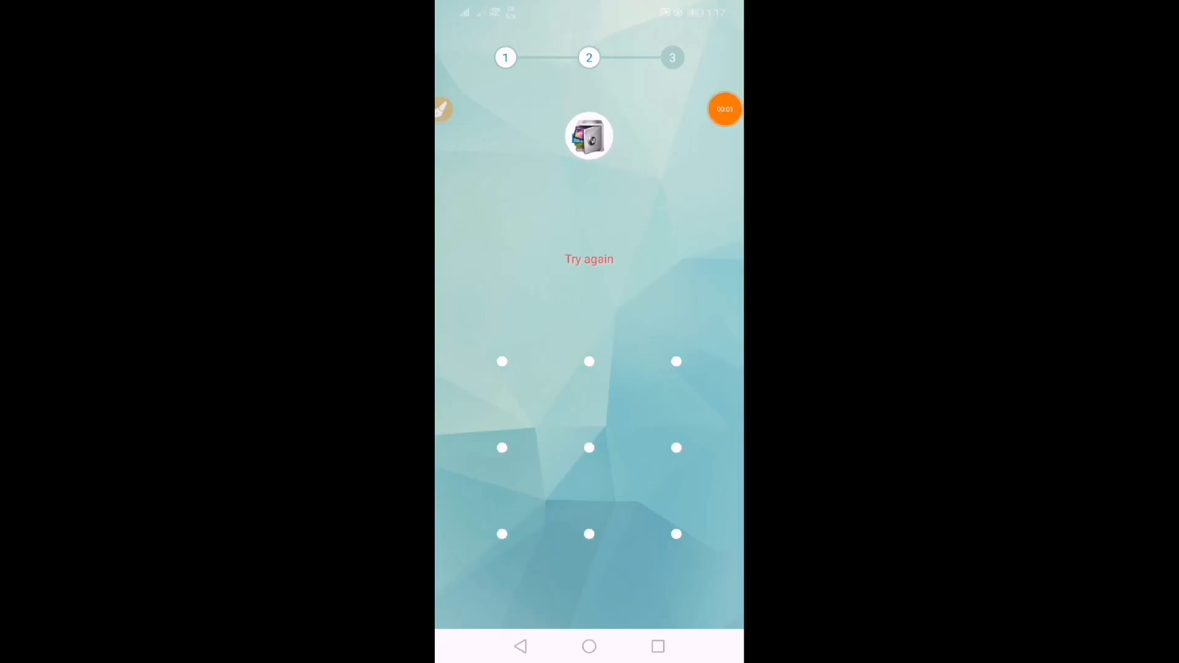
Step: Trace a 7-shaped stroke from left-middle through right-middle down to bottom-middle, then repeat it after rejection
{"action": "left_click_drag", "start_coordinate": [502, 447], "coordinate": [590, 534]}
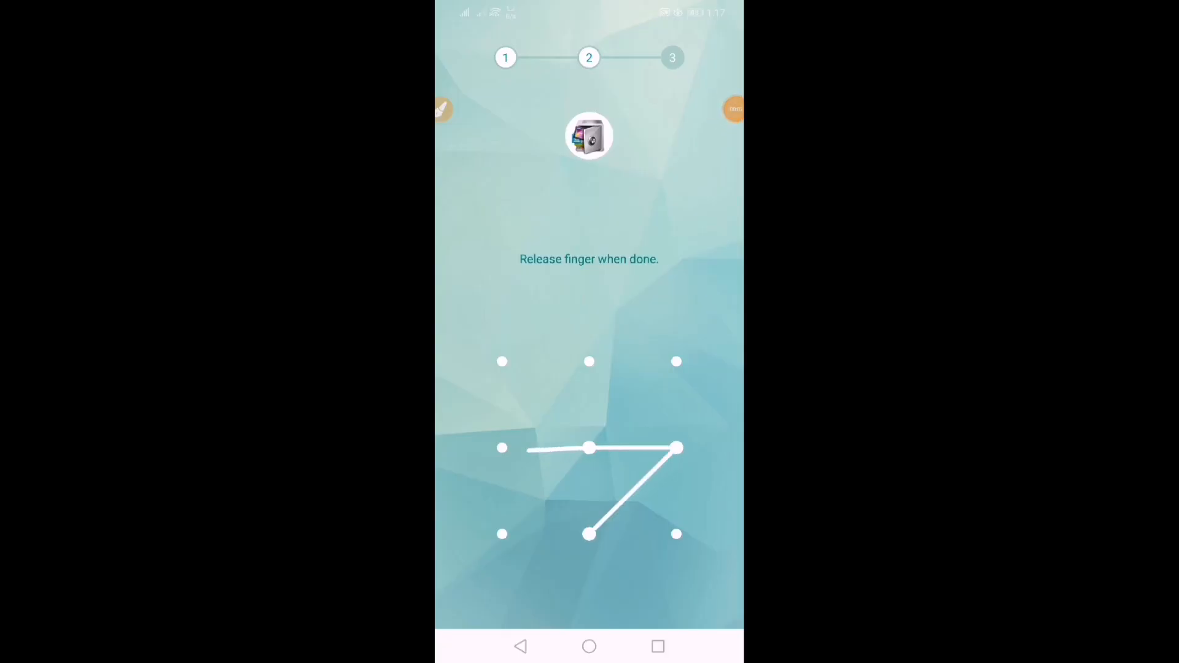
{"action": "left_click_drag", "start_coordinate": [502, 447], "coordinate": [588, 361]}
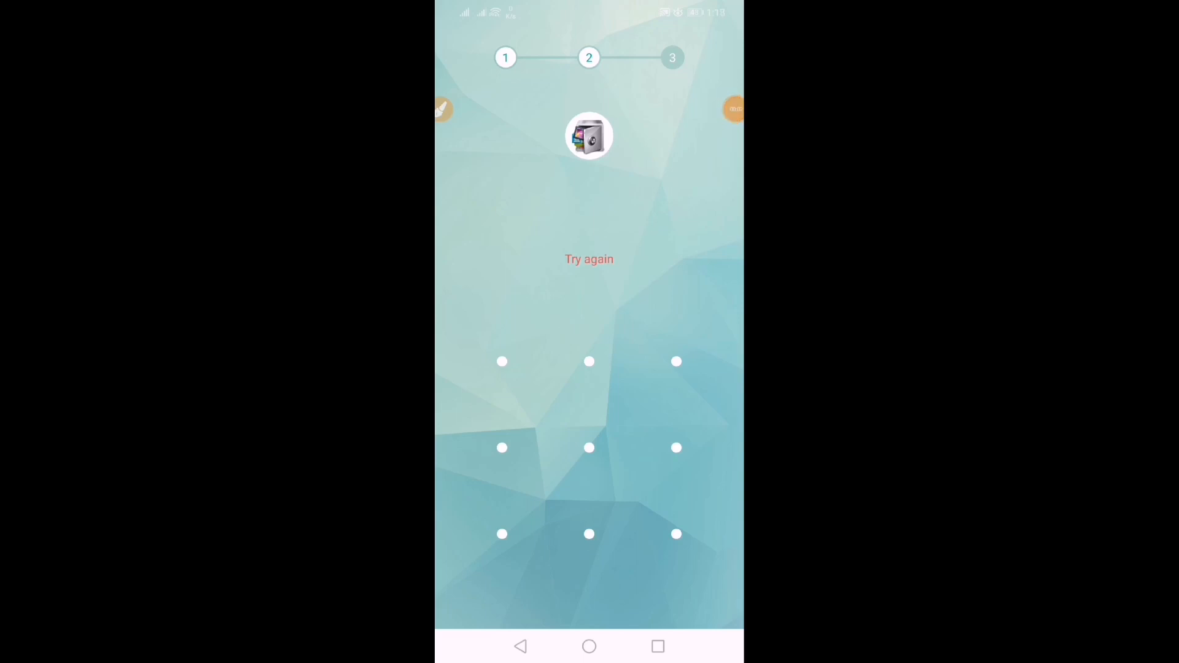
{"action": "left_click_drag", "start_coordinate": [503, 447], "coordinate": [588, 535]}
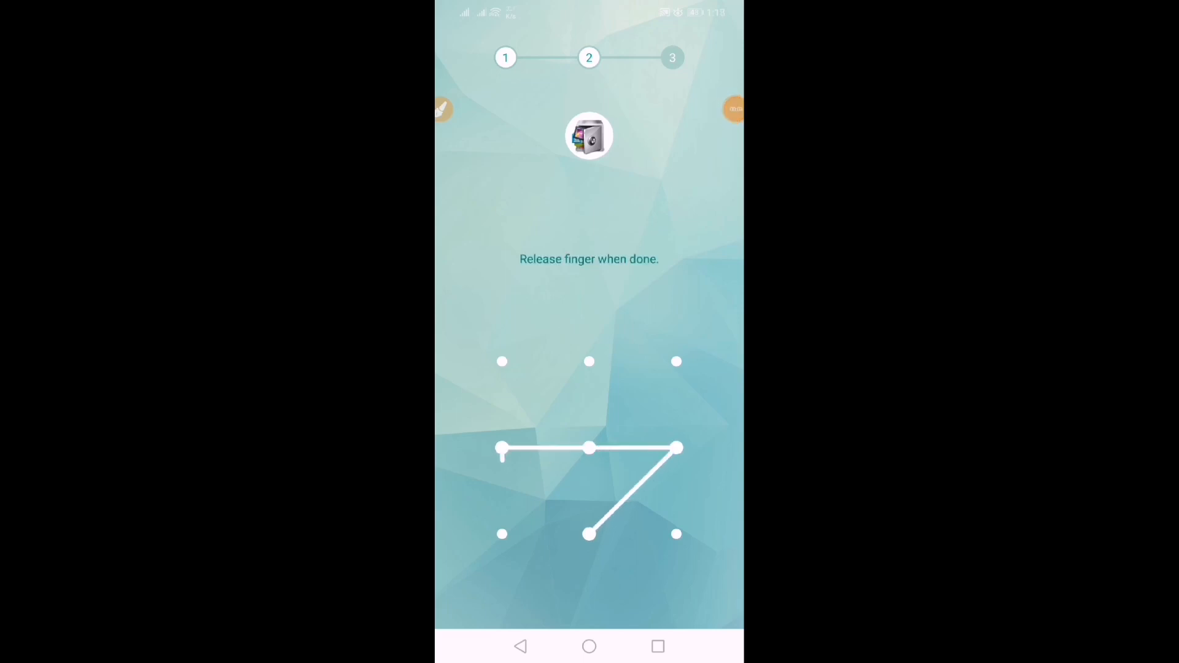
{"action": "left_click_drag", "start_coordinate": [501, 447], "coordinate": [501, 361]}
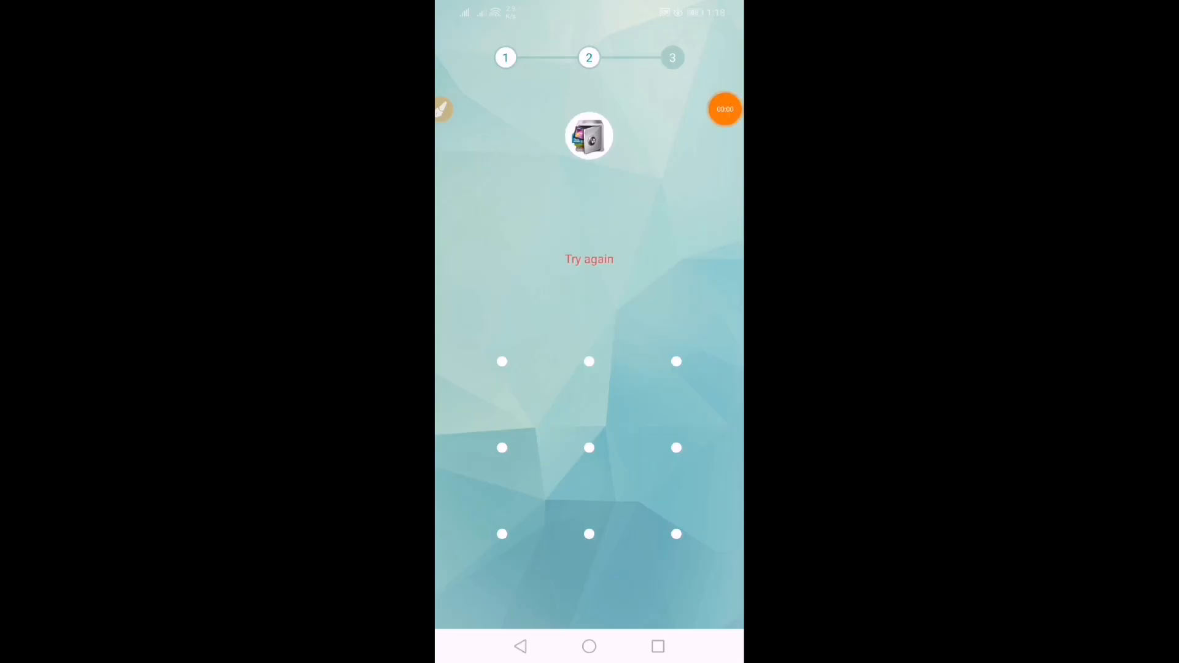
Step: Trace a Z-shaped pattern from top-left to top-right, diagonally down and across the lower dots
{"action": "left_click_drag", "start_coordinate": [502, 361], "coordinate": [676, 361]}
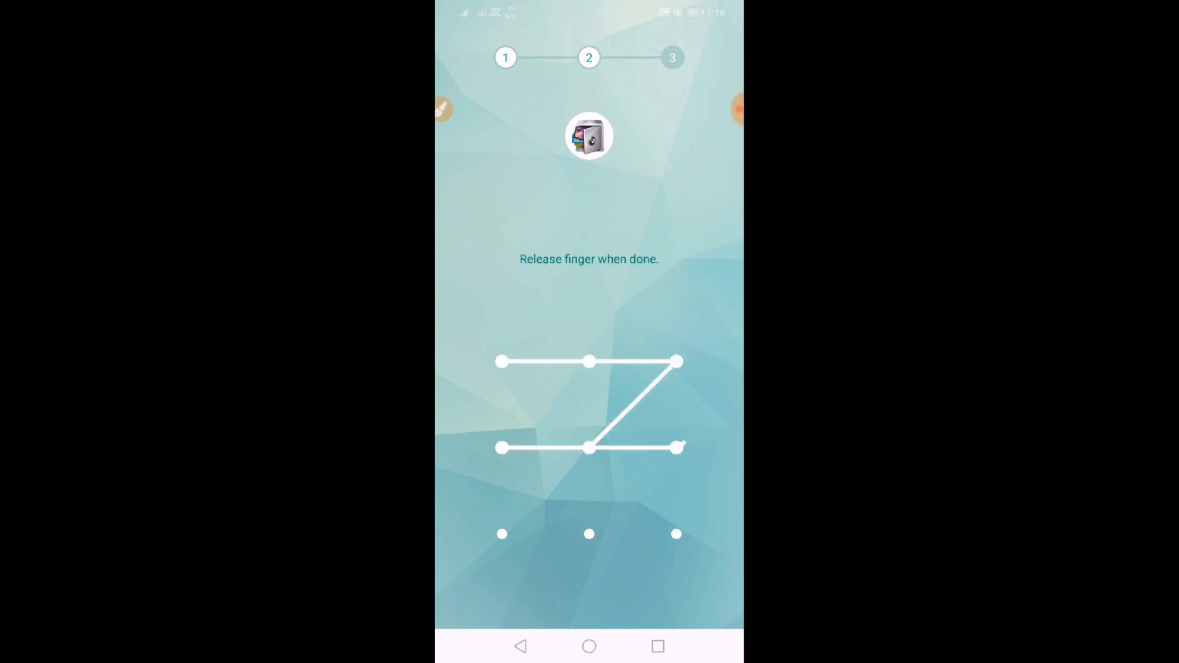
{"action": "left_click_drag", "start_coordinate": [675, 447], "coordinate": [675, 534]}
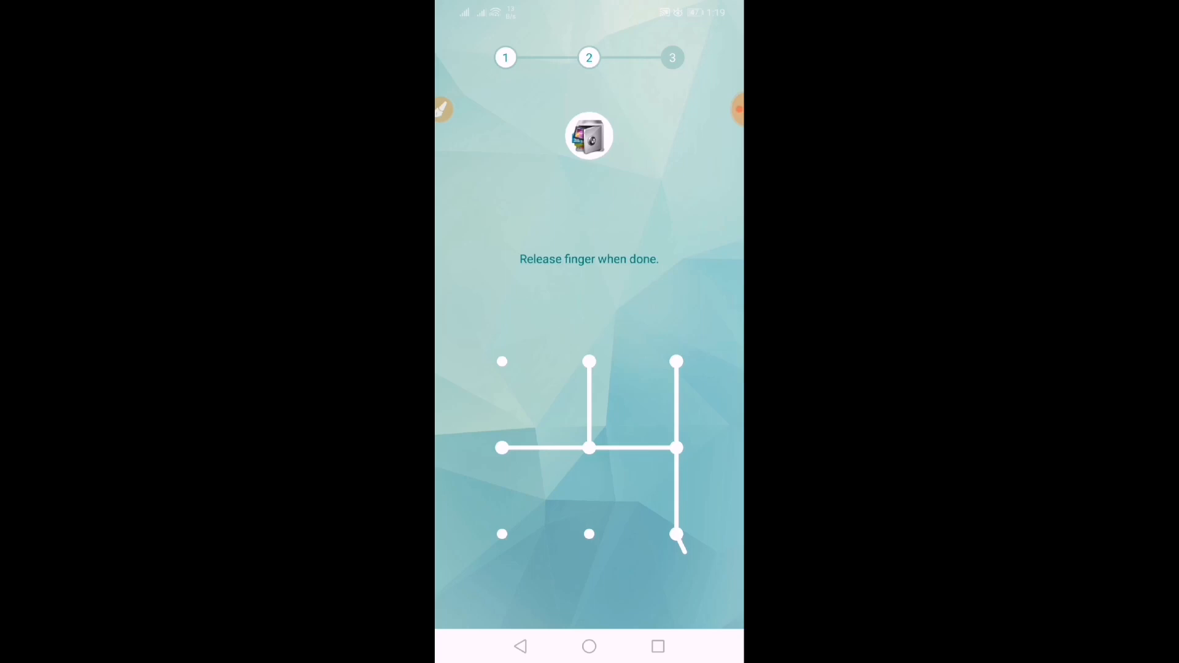
{"action": "left_click_drag", "start_coordinate": [674, 534], "coordinate": [501, 535]}
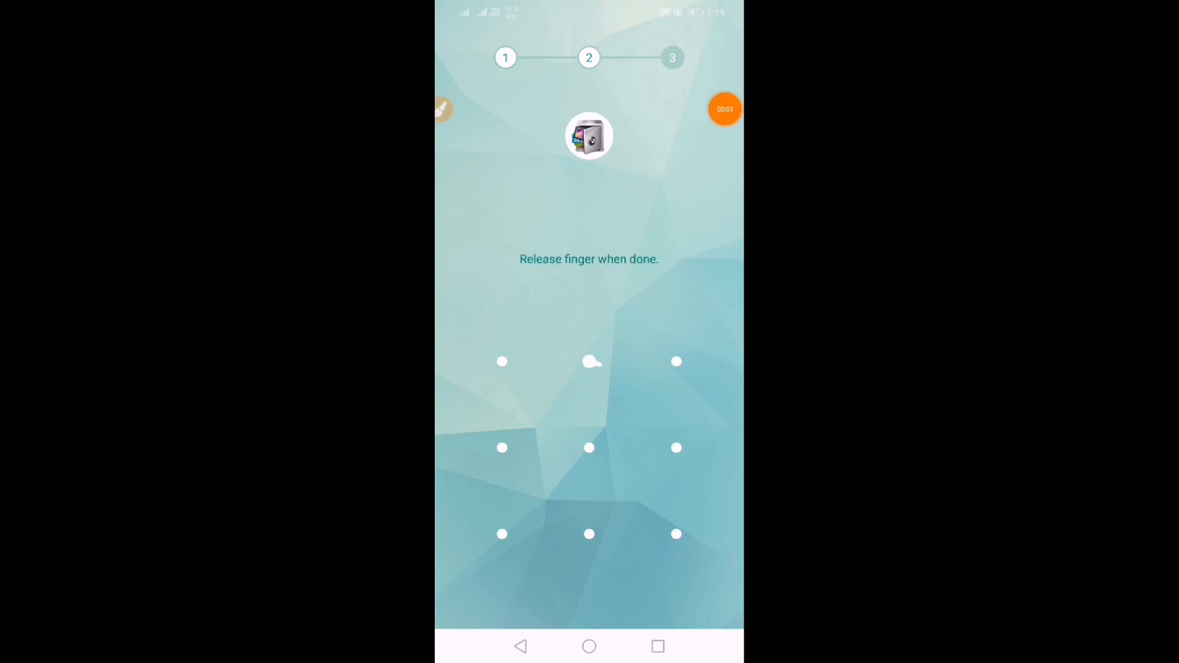
Step: Start an H-like pattern going down the middle column from the top-middle dot
{"action": "left_click_drag", "start_coordinate": [589, 361], "coordinate": [588, 447]}
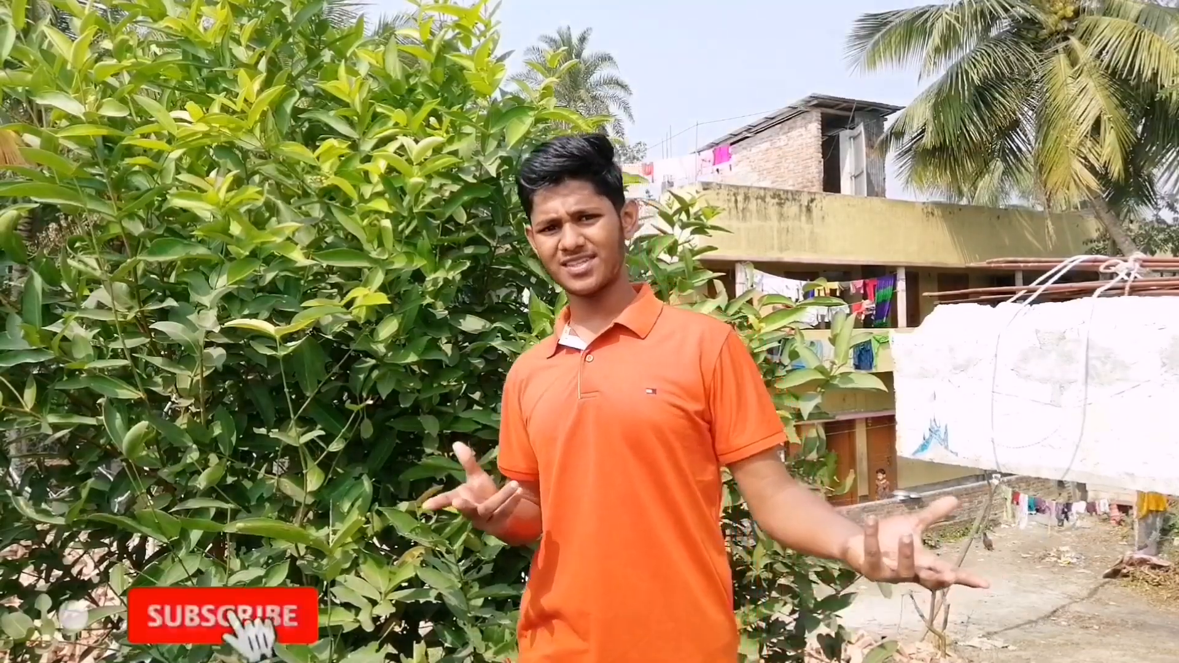
{"action": "left_click", "coordinate": [212, 614]}
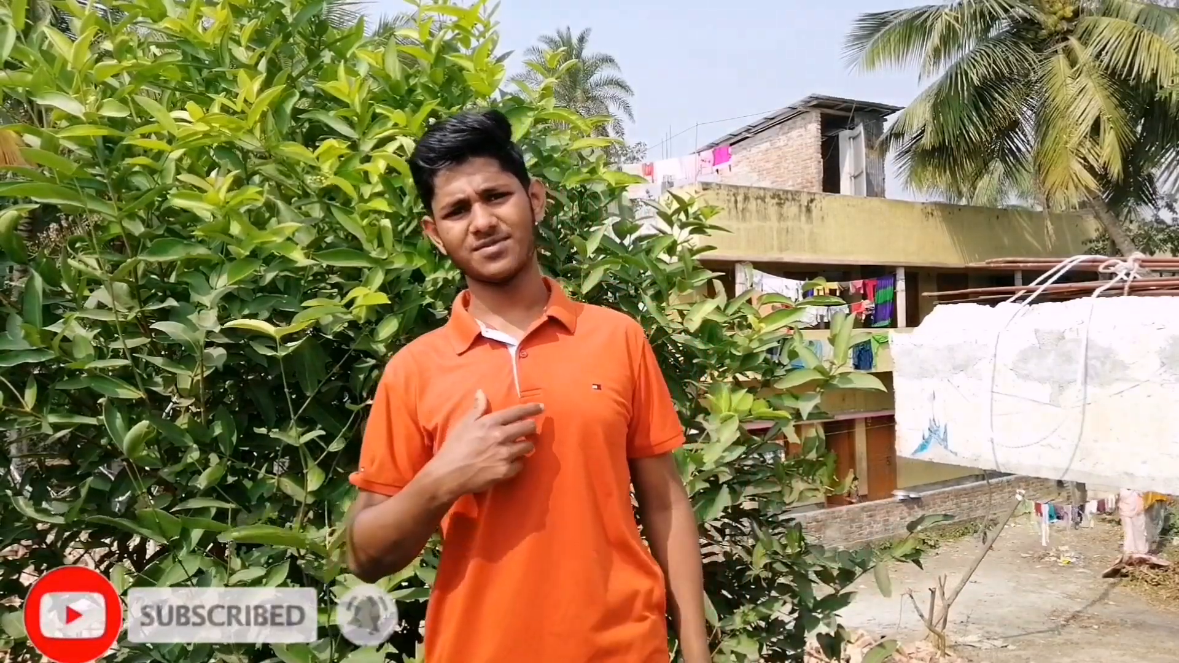